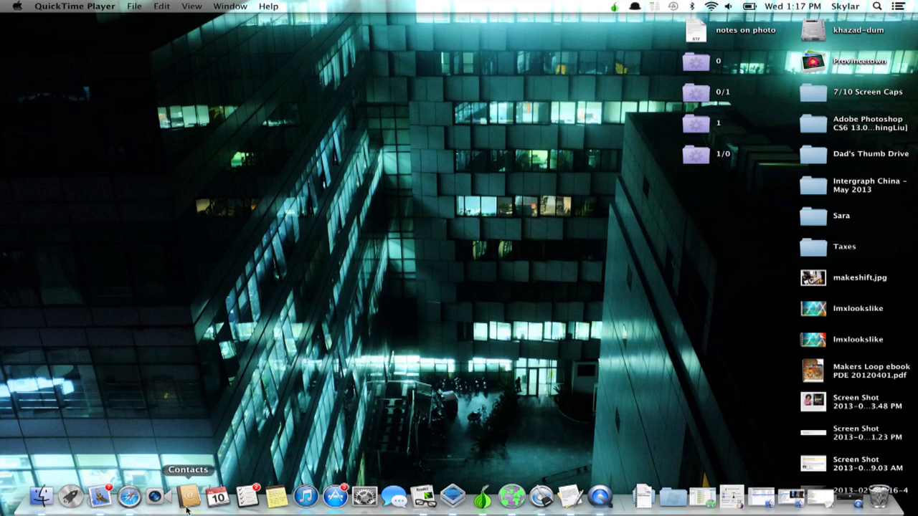
pyautogui.moveTo(276, 497)
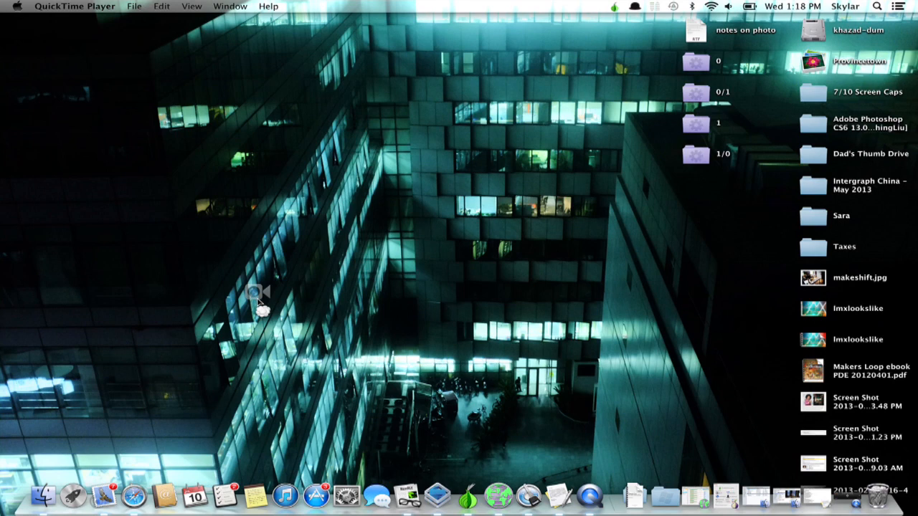
pyautogui.moveTo(265, 287)
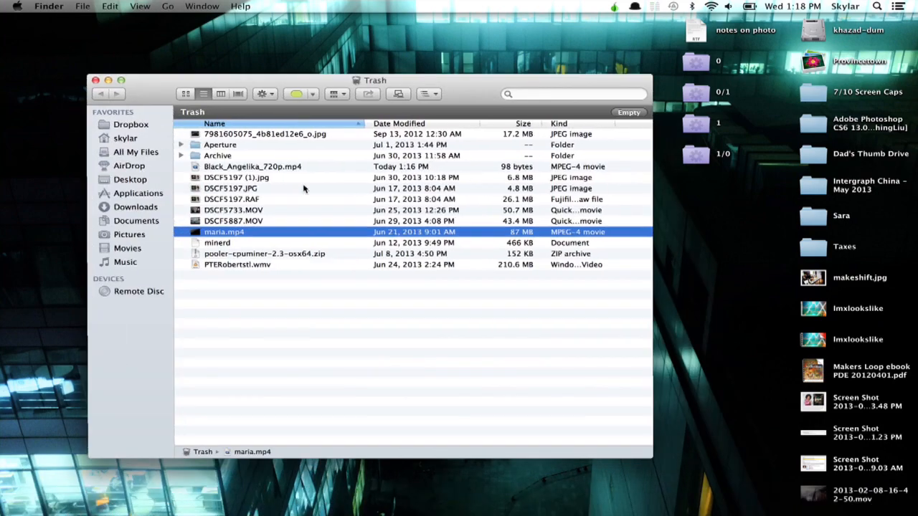
# Reposition the window, show the Desktop folder, and browse the menu bar for the toolbar customization command.
pyautogui.moveTo(375, 80); pyautogui.dragTo(397, 61)
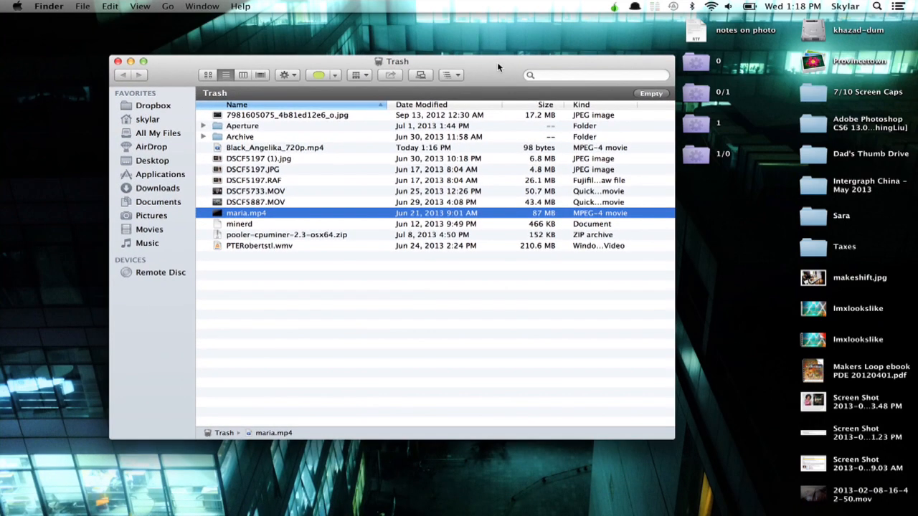
pyautogui.moveTo(144, 86)
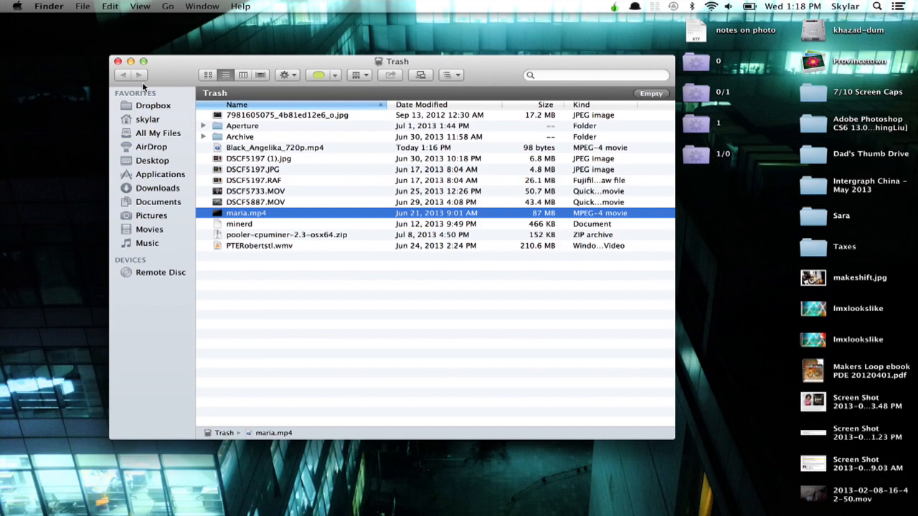
pyautogui.click(153, 160)
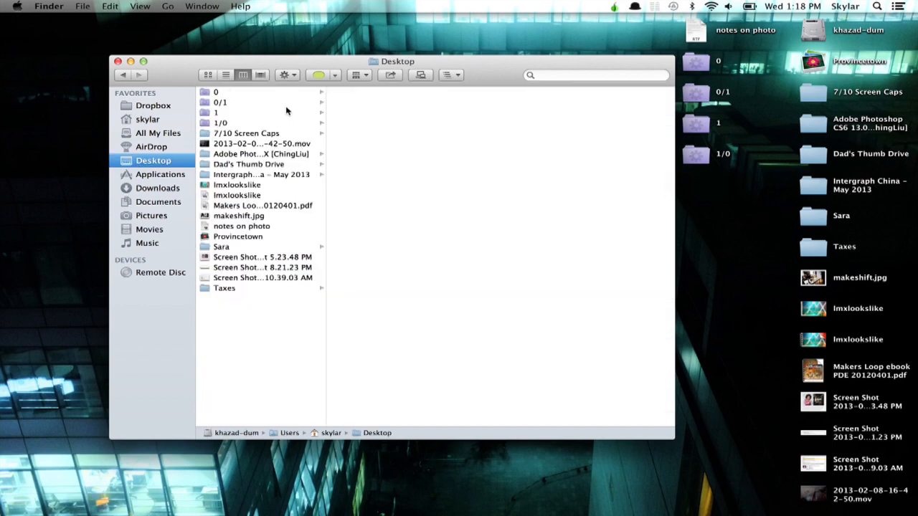
pyautogui.click(109, 6)
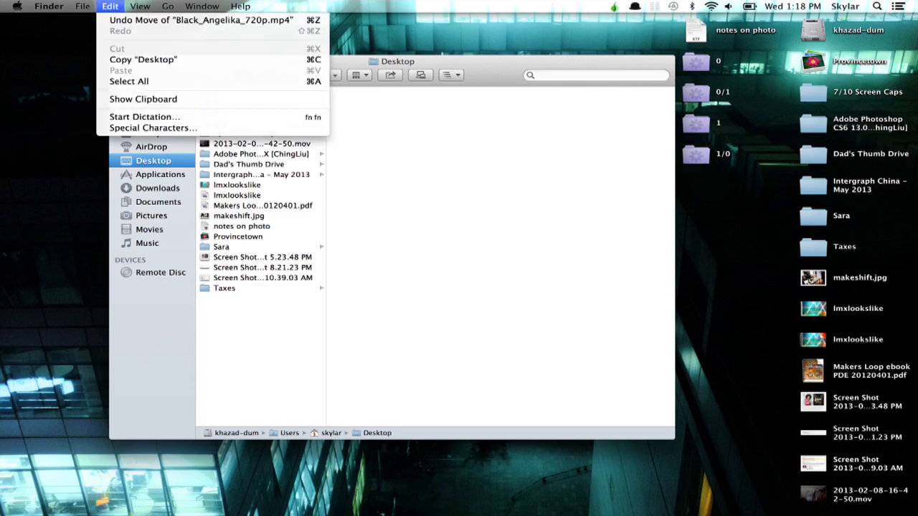
pyautogui.click(140, 6)
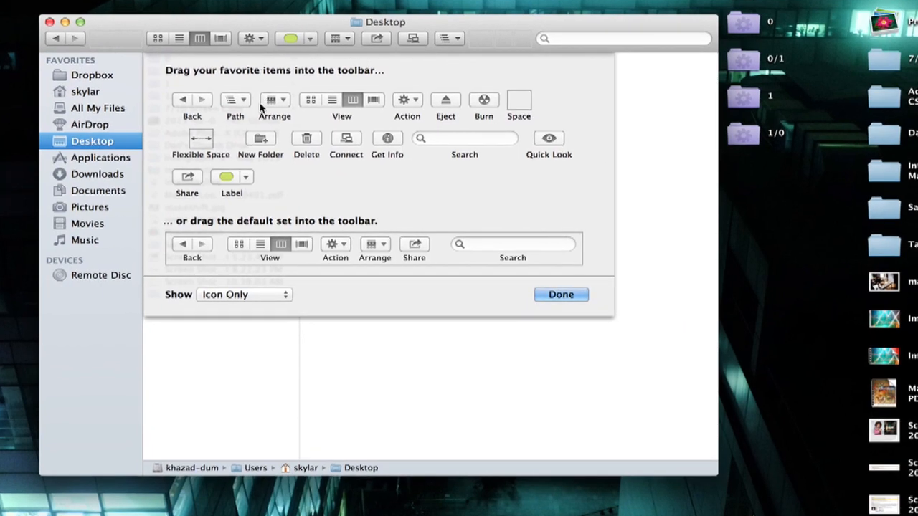
pyautogui.moveTo(325, 76)
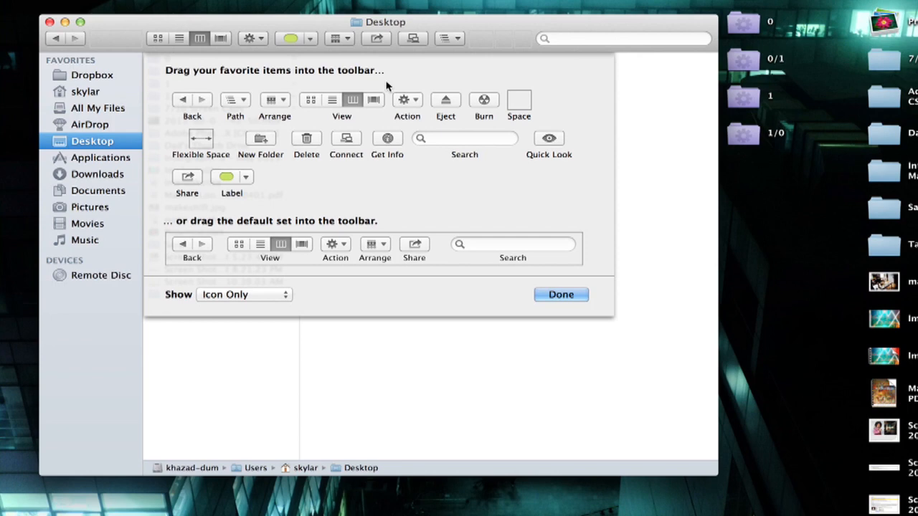
pyautogui.moveTo(473, 128)
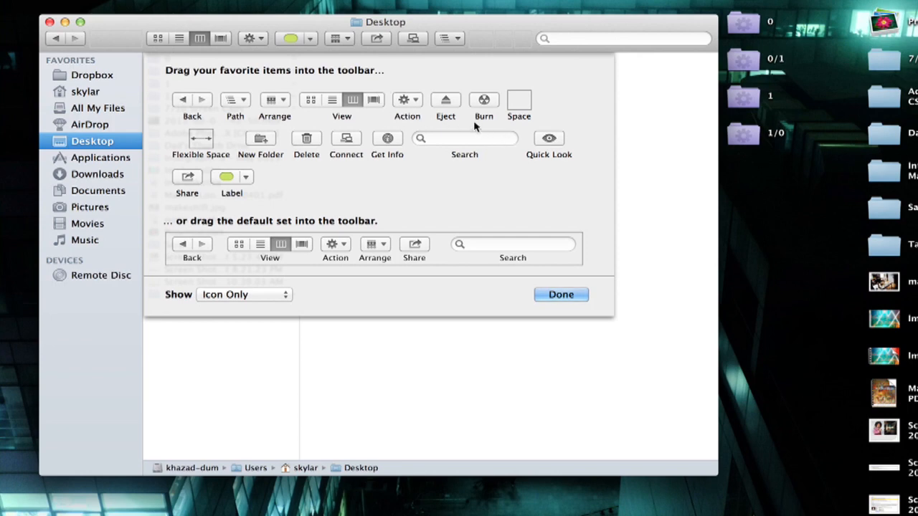
pyautogui.moveTo(419, 41)
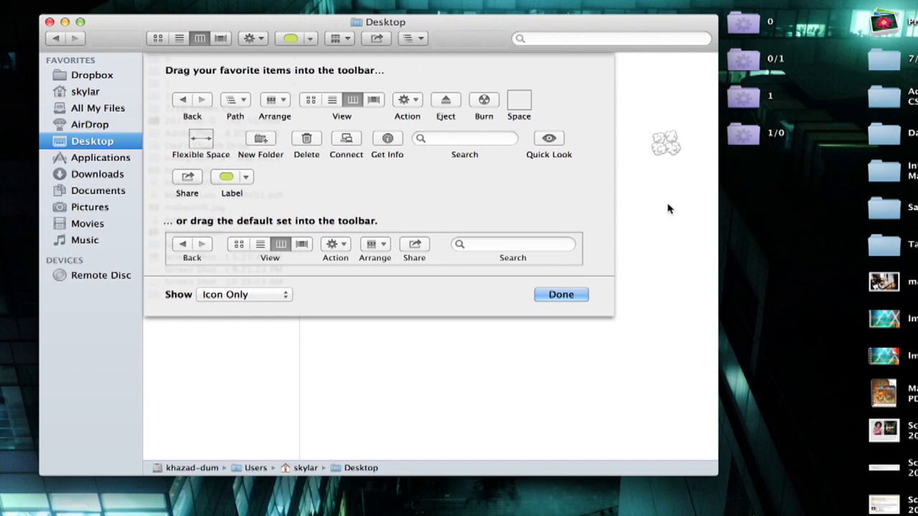
pyautogui.moveTo(619, 268)
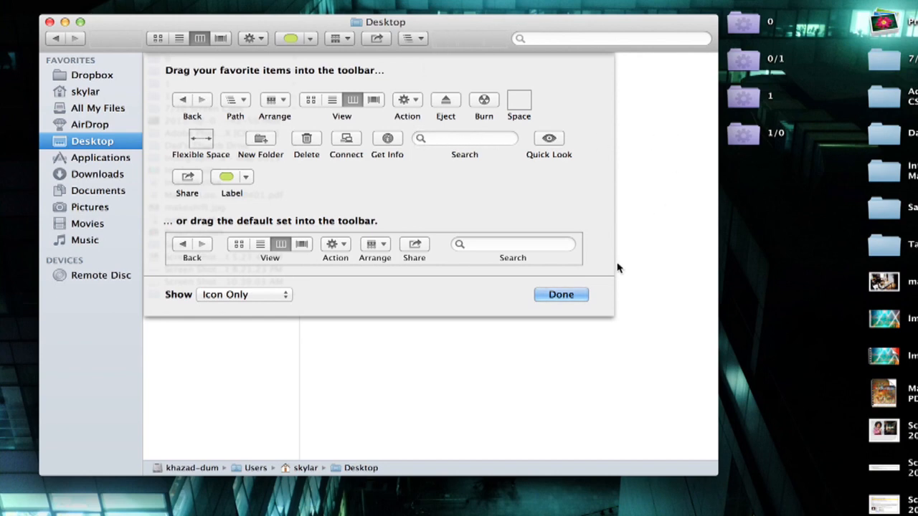